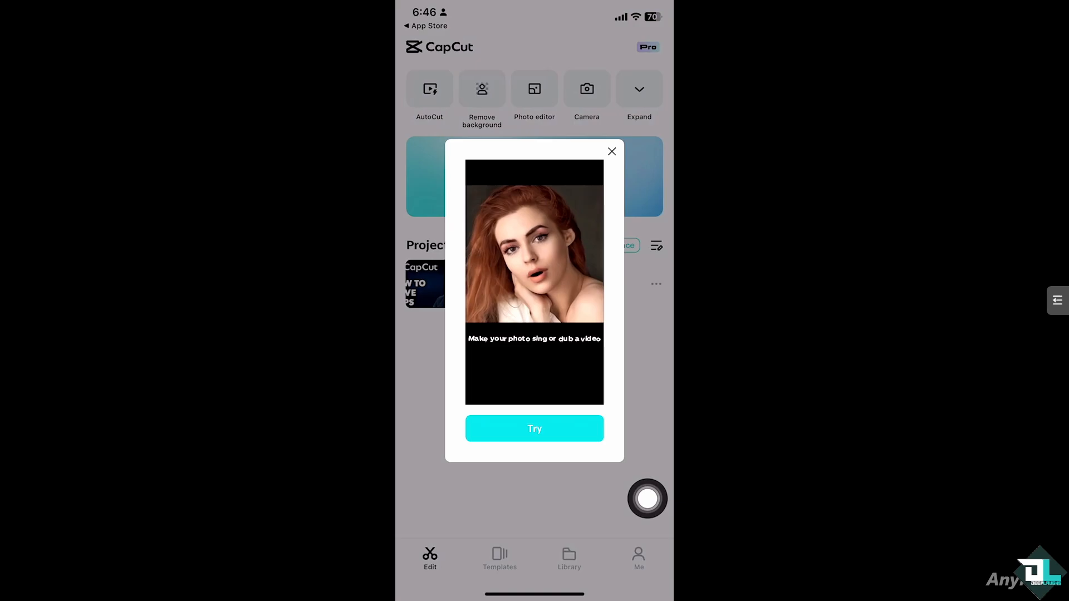
# Close the 'Make your photo sing' promo, briefly expanding then collapsing the tool row.
pyautogui.click(611, 152)
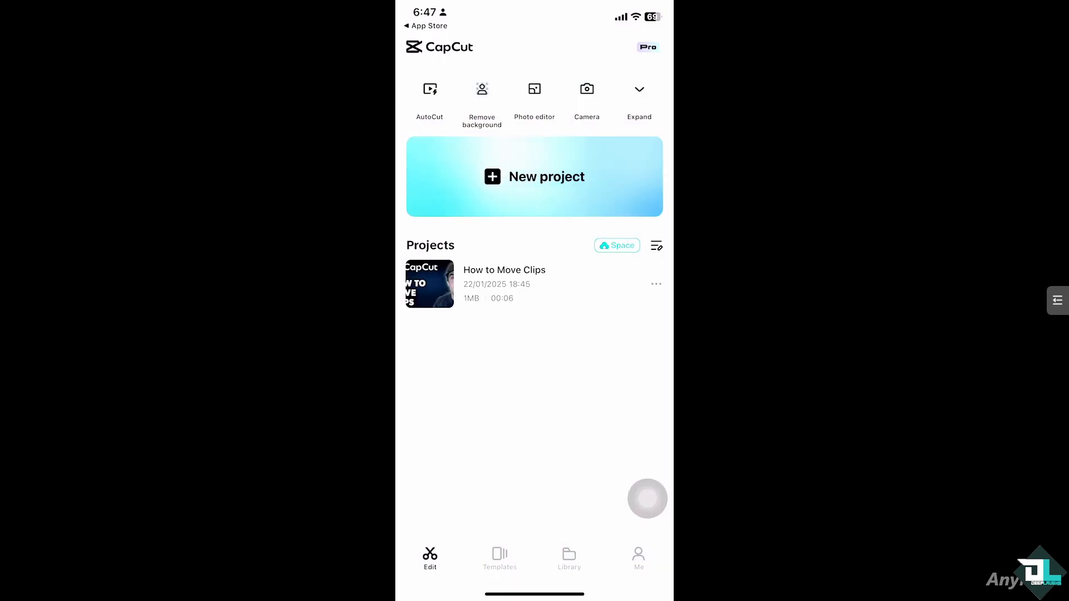
pyautogui.click(639, 89)
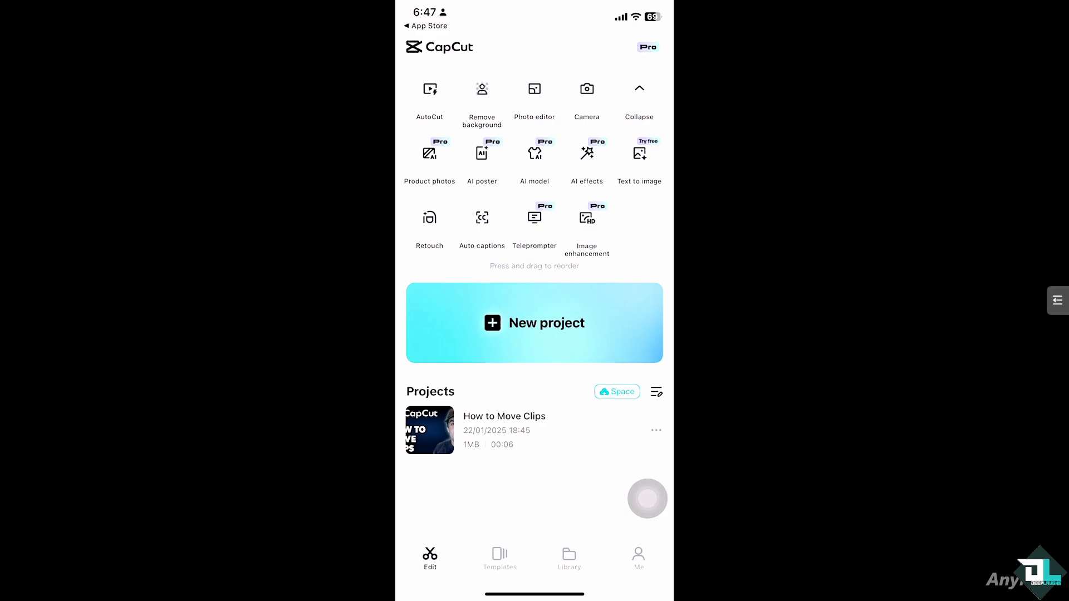
pyautogui.click(639, 87)
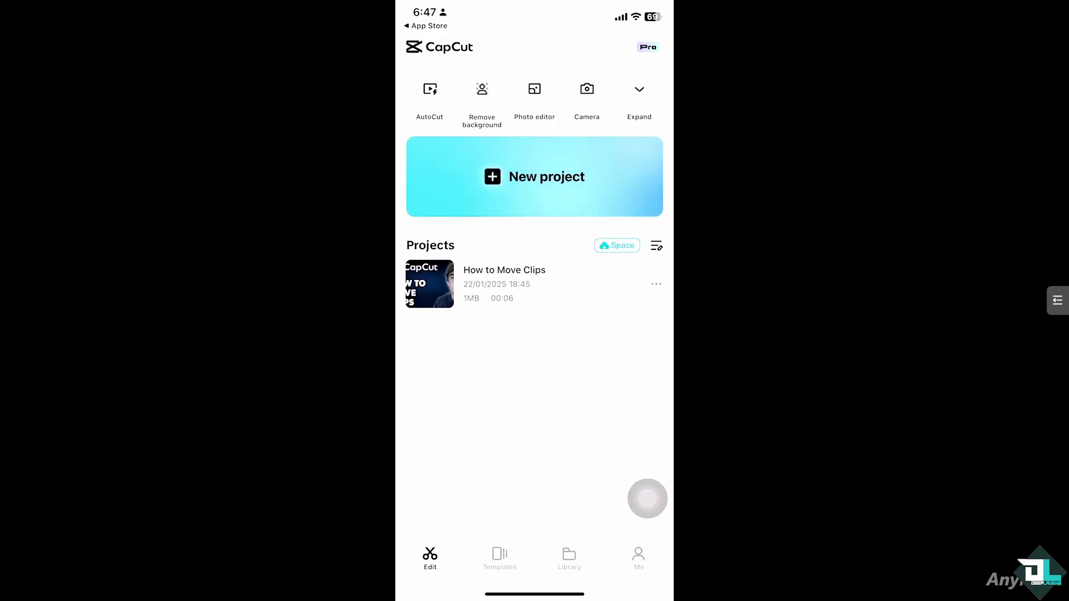
# Open the How to Move Clips project and set its aspect ratio to 9:16.
pyautogui.click(430, 284)
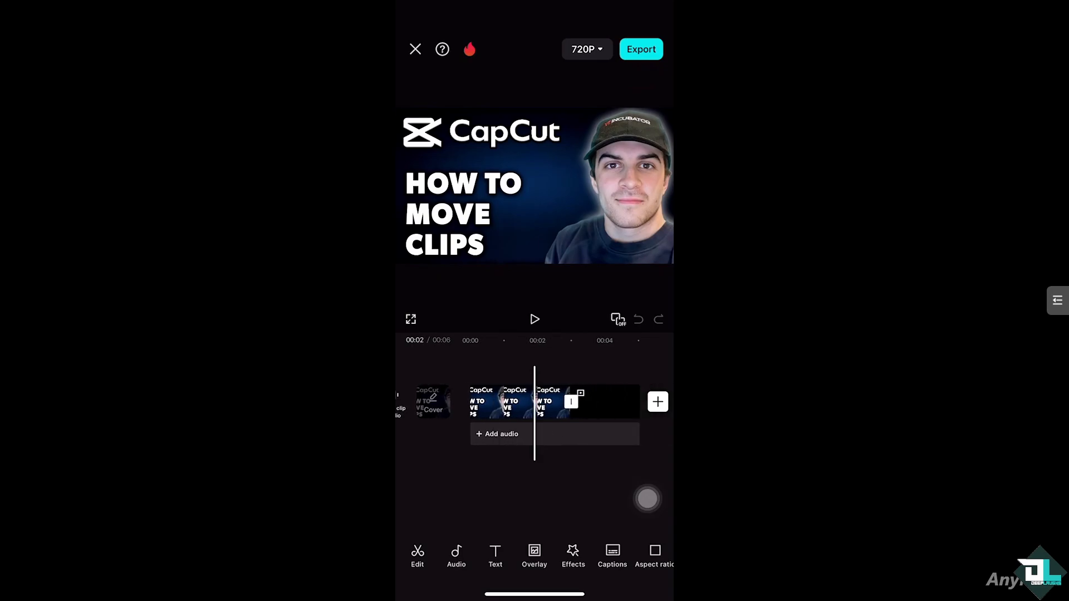
pyautogui.click(654, 551)
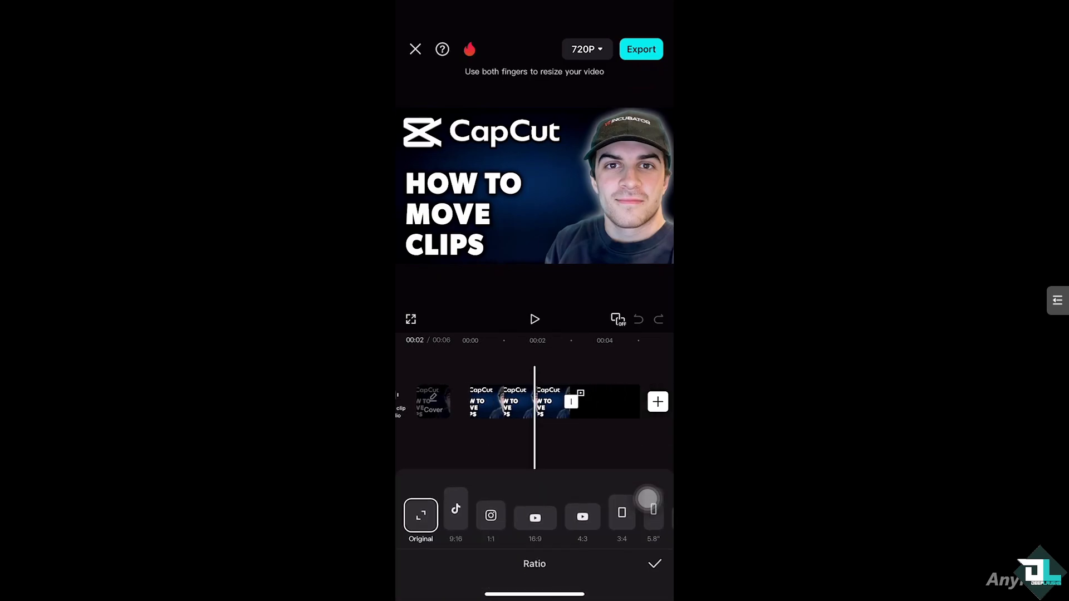
pyautogui.click(455, 516)
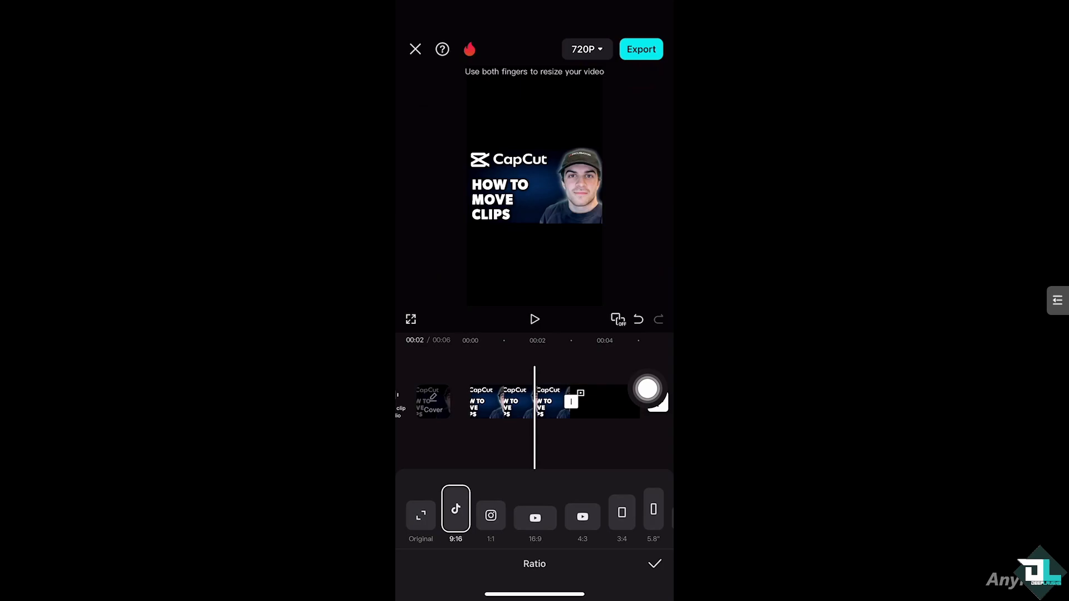
pyautogui.click(655, 564)
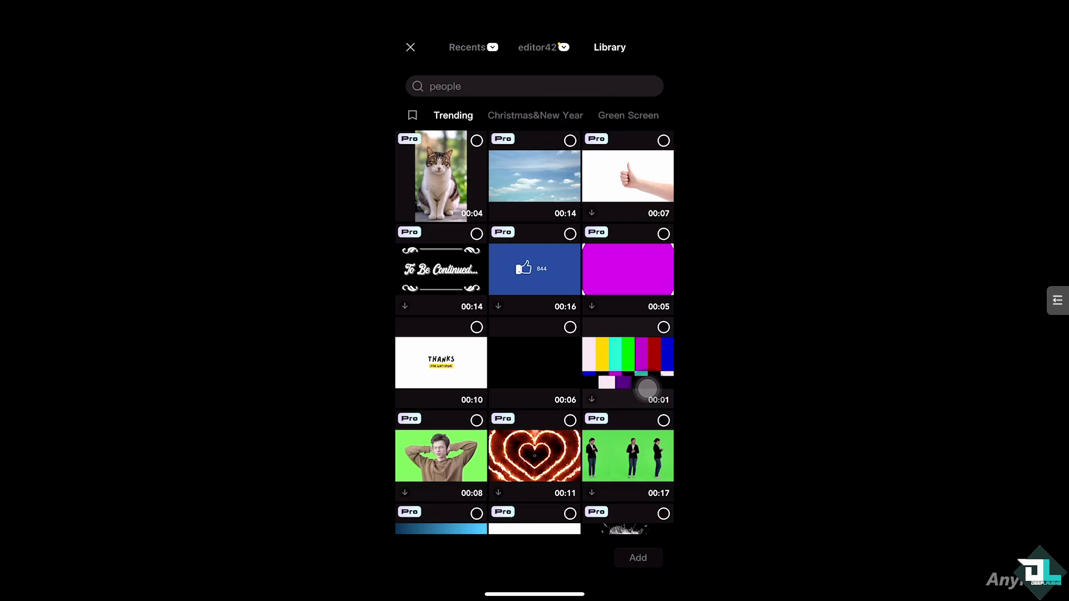
# Search the stock library for 'welcome intro video' and add the neon WELCOME clip.
pyautogui.click(534, 87)
pyautogui.write('Welco')
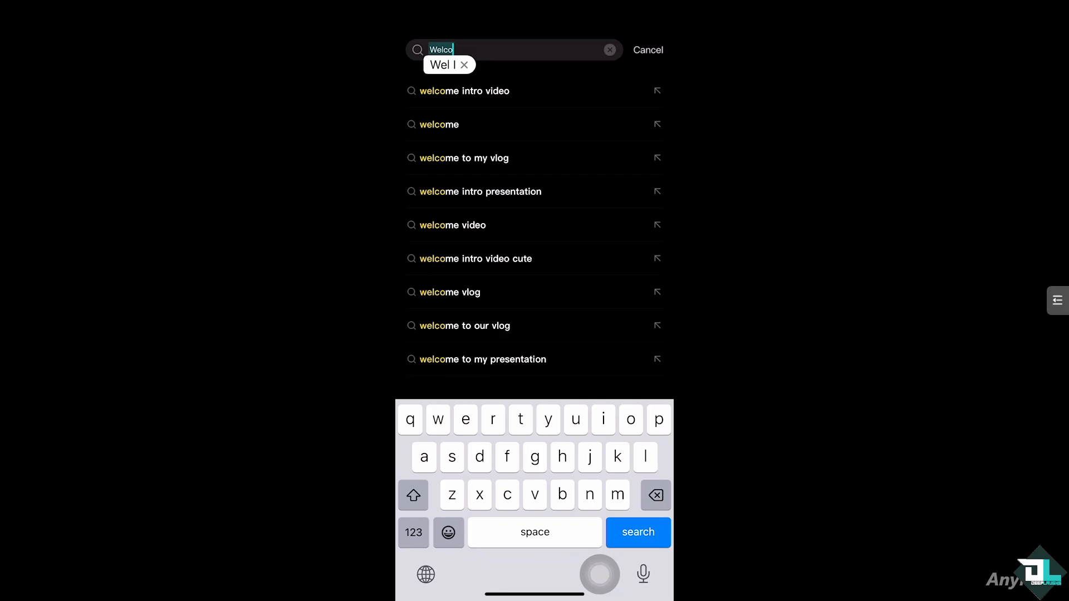
pyautogui.click(464, 91)
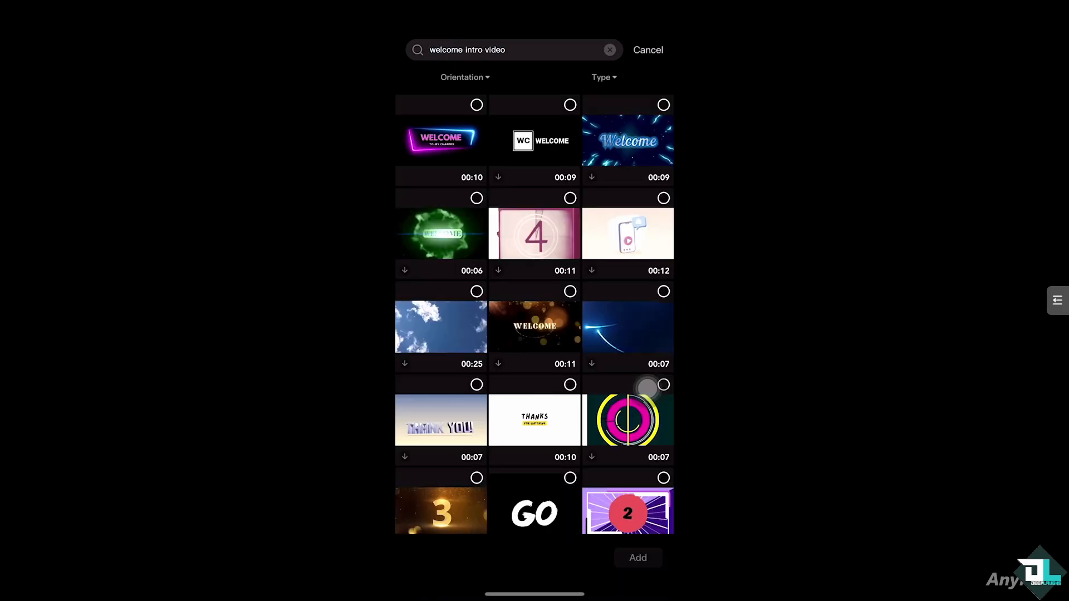
pyautogui.click(441, 138)
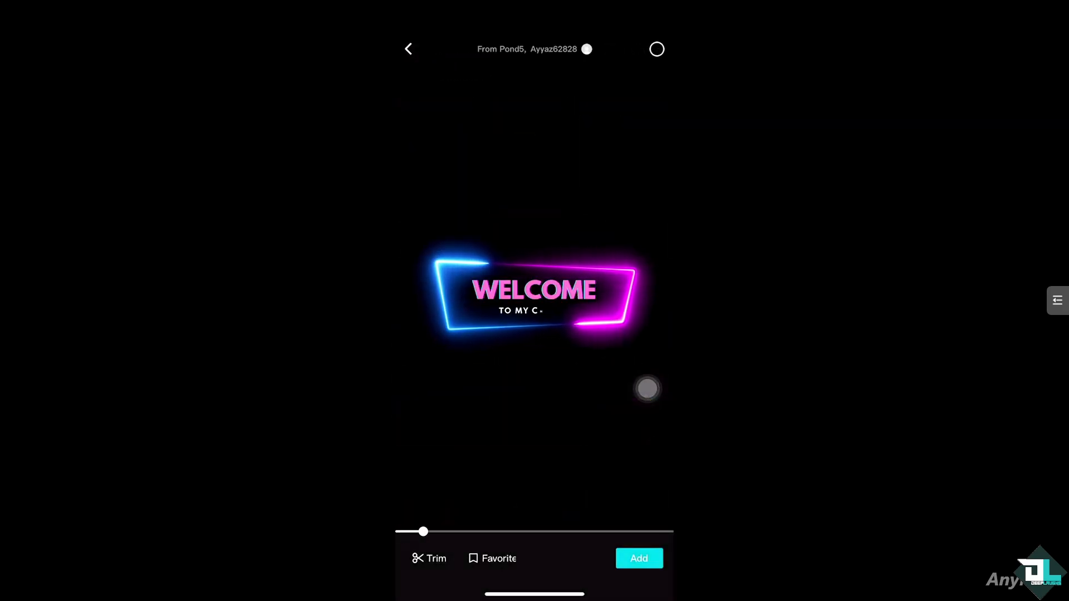
pyautogui.click(639, 559)
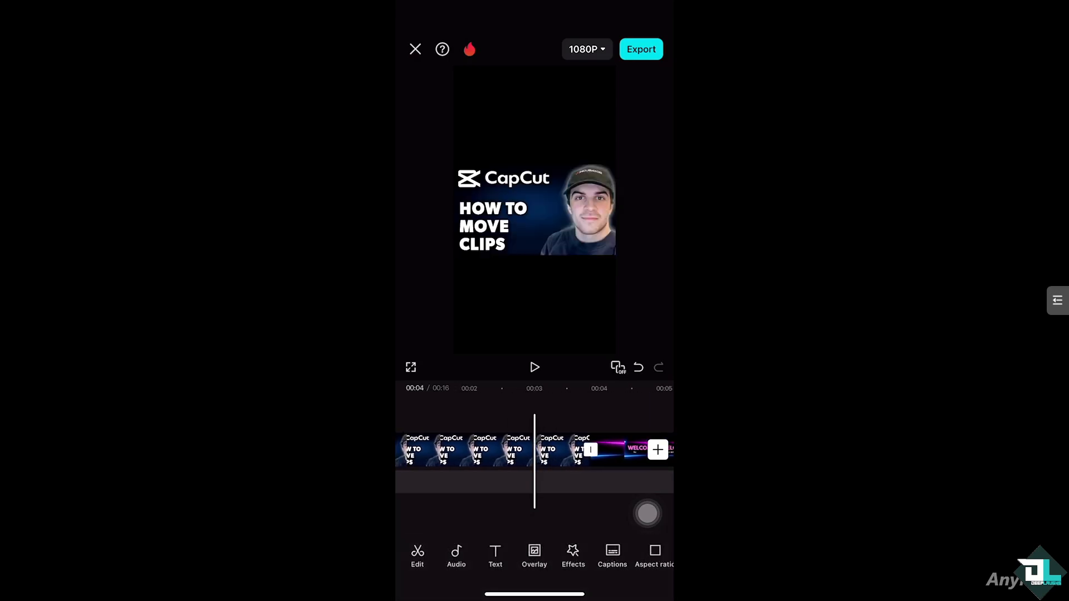
# Keep the WELCOME clip after the main footage with resolution at 1080P.
pyautogui.click(483, 449)
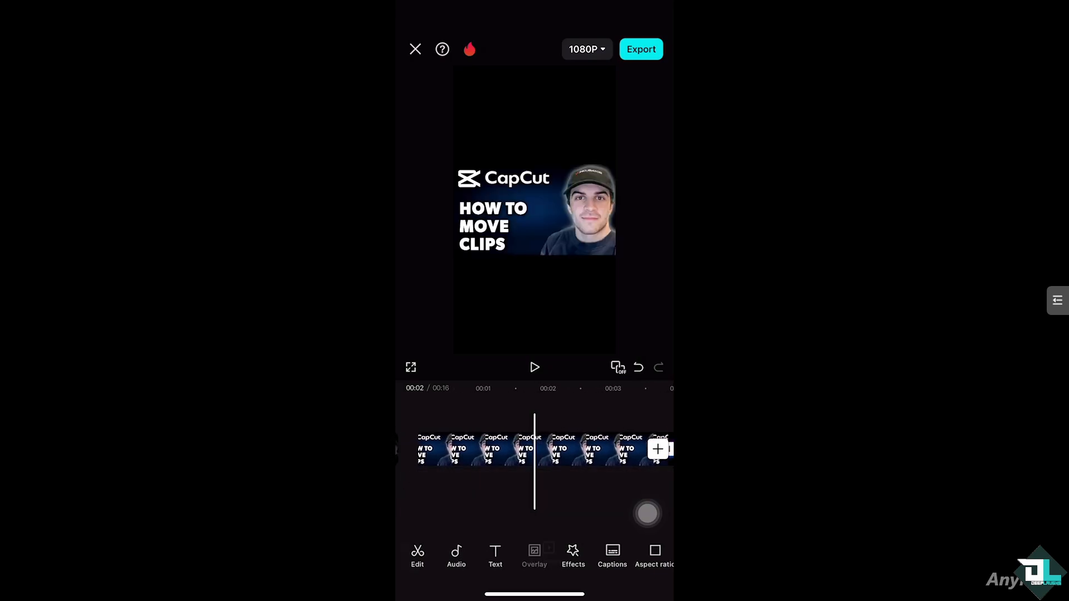
# Add the neon WELCOME library clip as an overlay, then export the video.
pyautogui.click(534, 550)
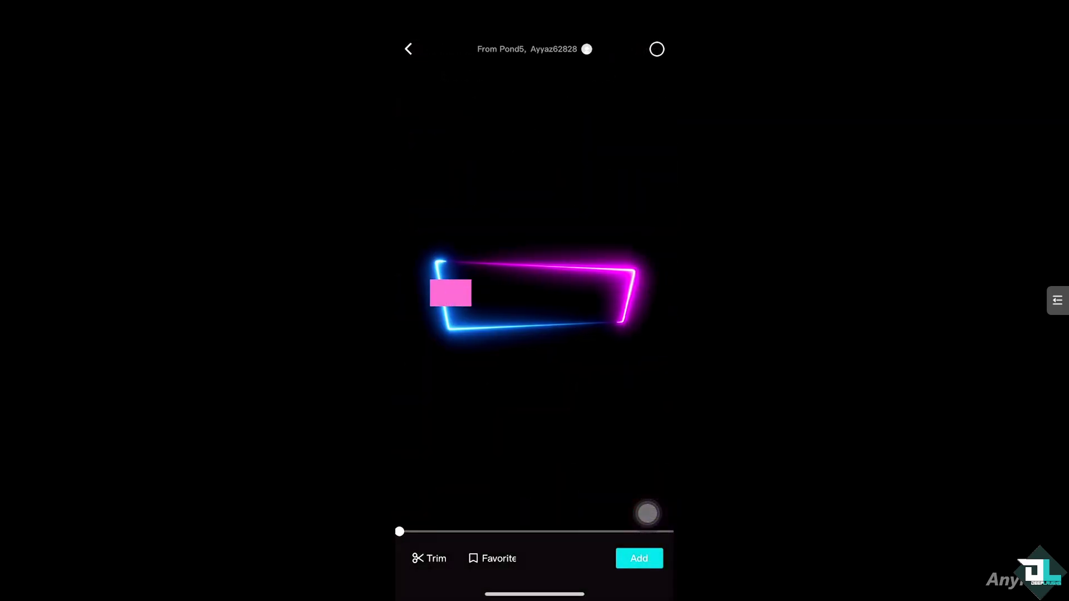
pyautogui.click(639, 558)
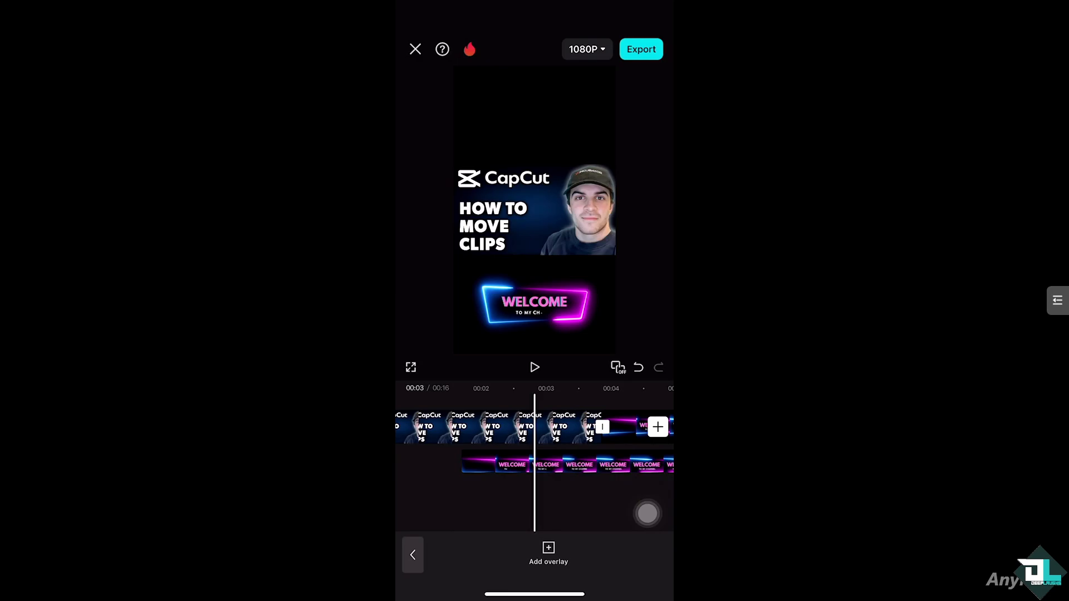
pyautogui.click(641, 49)
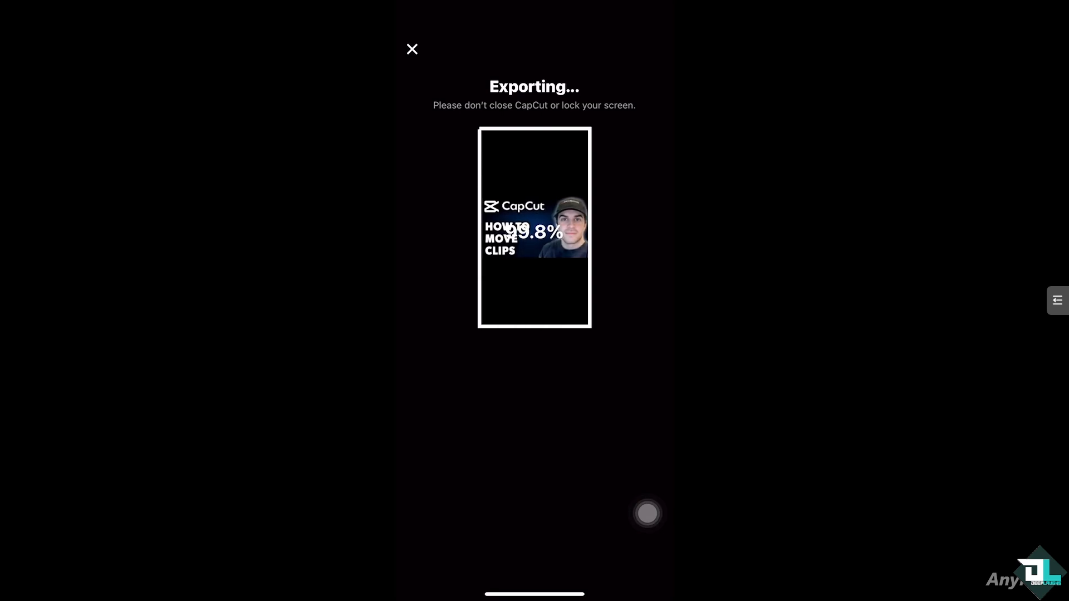